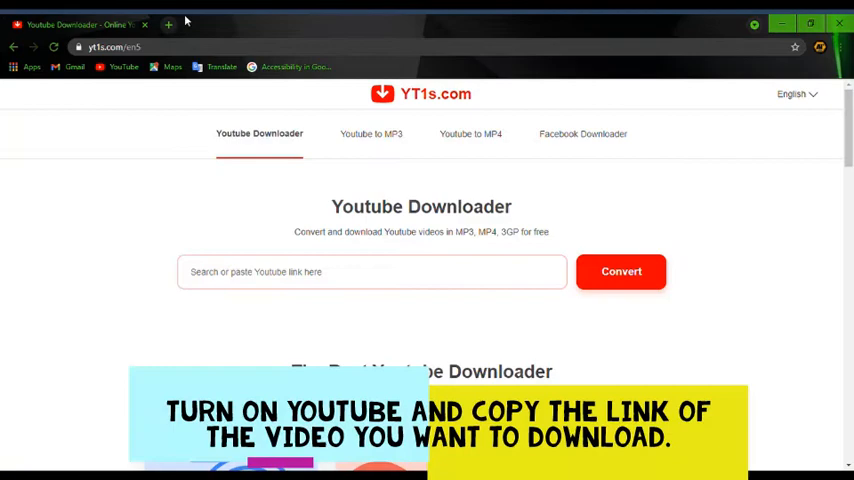
- Open a new browser tab beside YT1s.com to reach YouTube's home page
{"action": "left_click", "coordinate": [168, 24]}
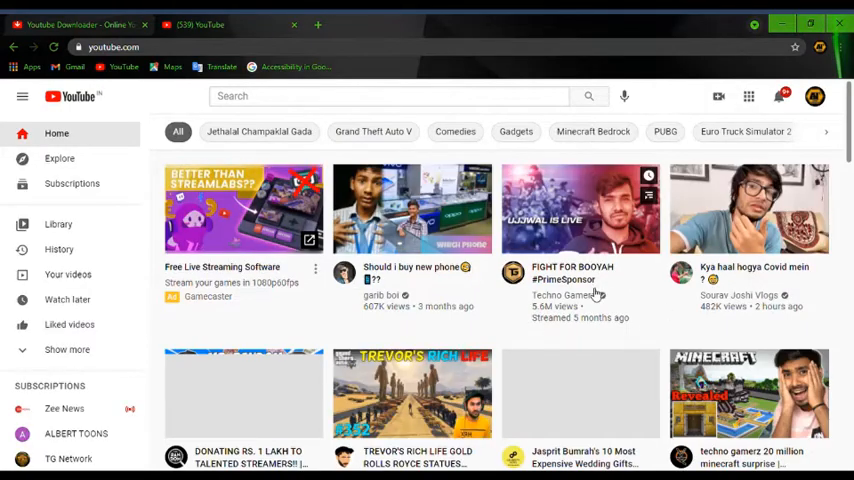
- Find and open the TG Network Trailer - Minecraft Server video on YouTube
{"action": "scroll", "scroll_direction": "down", "scroll_amount": 3}
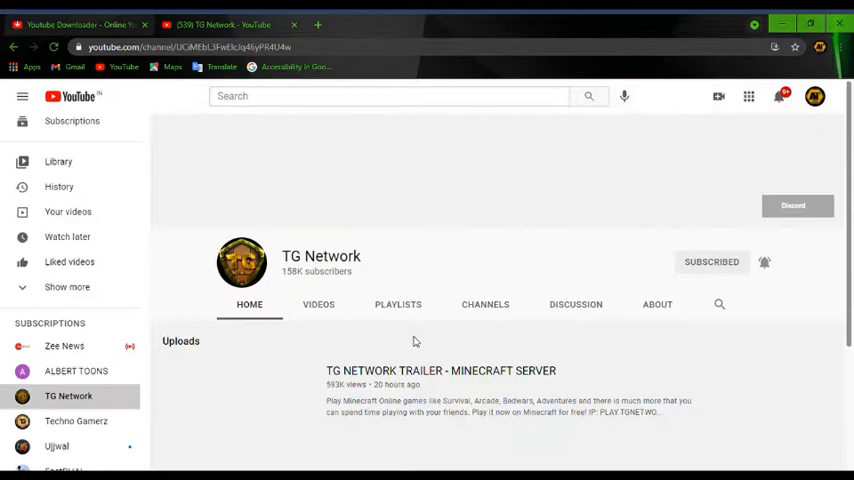
{"action": "left_click", "coordinate": [688, 192]}
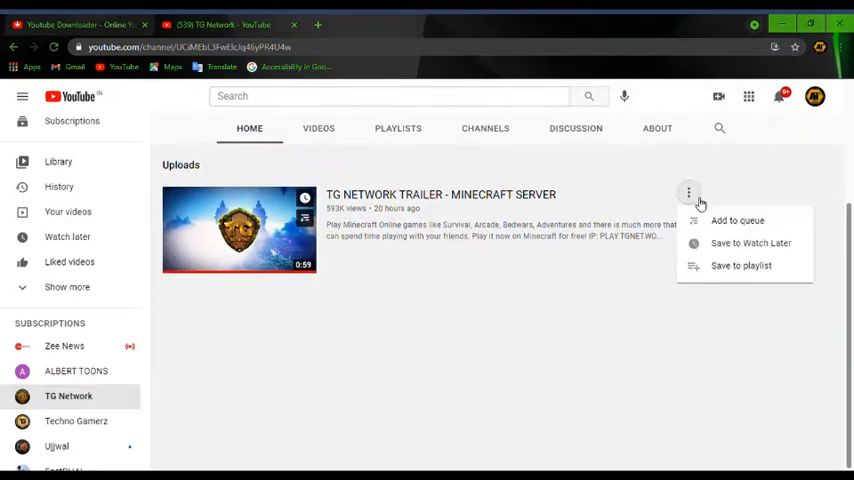
{"action": "left_click", "coordinate": [240, 230]}
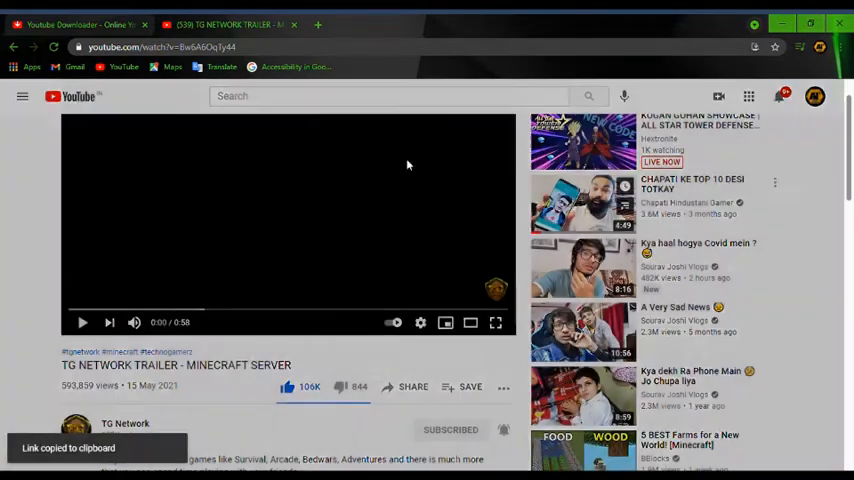
- Switch back to the YT1s.com YouTube Downloader tab
{"action": "left_click", "coordinate": [80, 24]}
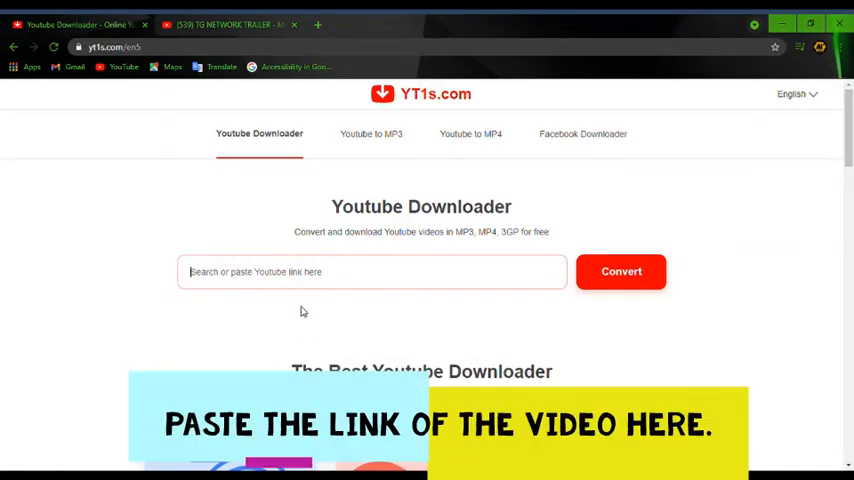
- Paste the trailer's YouTube link into the YT1s.com link field to fetch it
{"action": "left_click", "coordinate": [621, 271]}
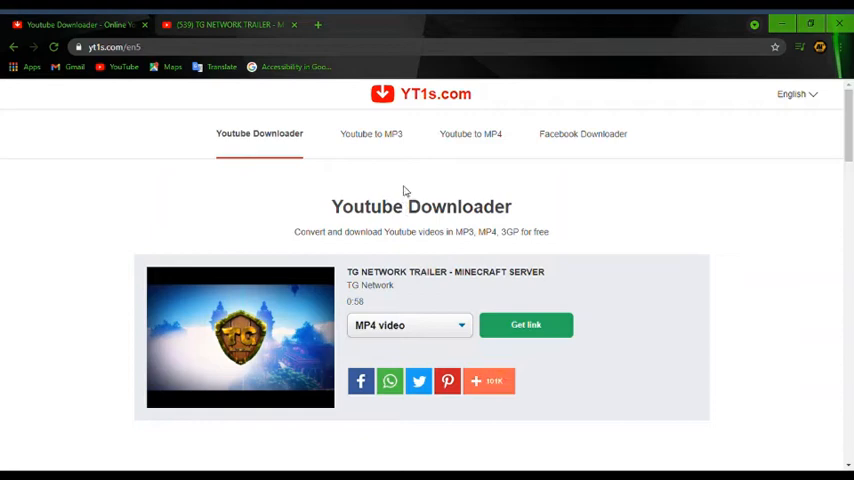
- Generate the MP4 link for the TG Network trailer and download the file
{"action": "left_click", "coordinate": [525, 324]}
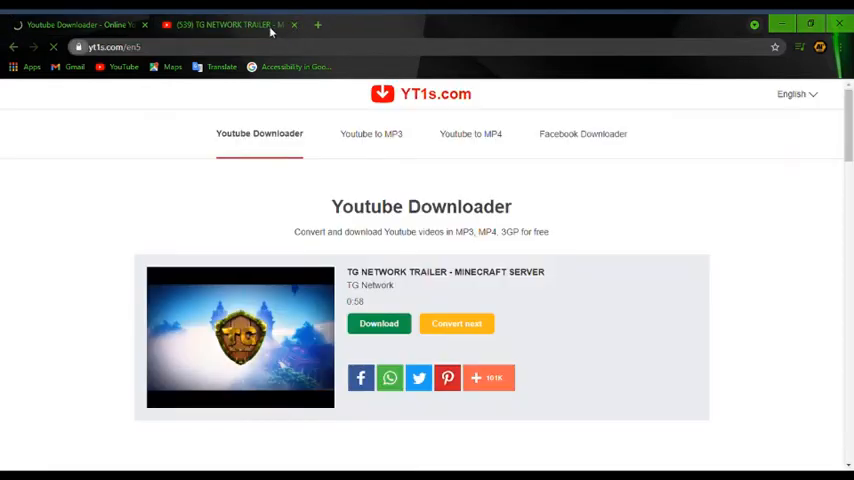
{"action": "left_click", "coordinate": [378, 323]}
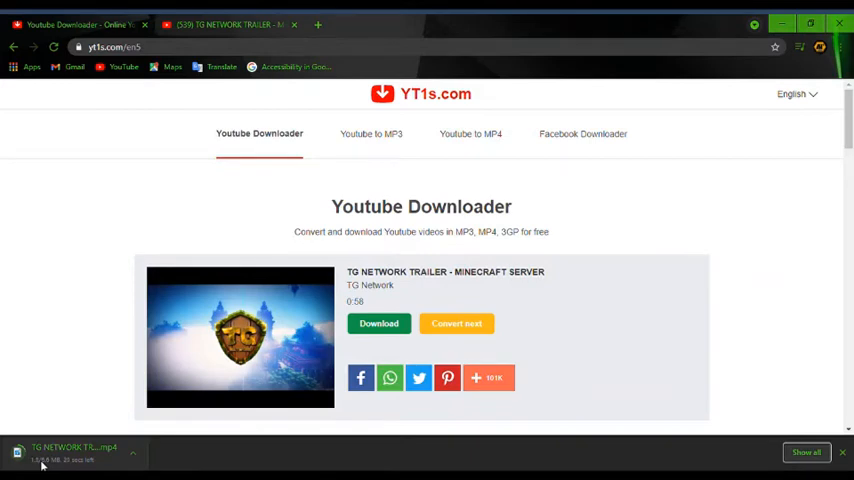
{"action": "left_click", "coordinate": [378, 323]}
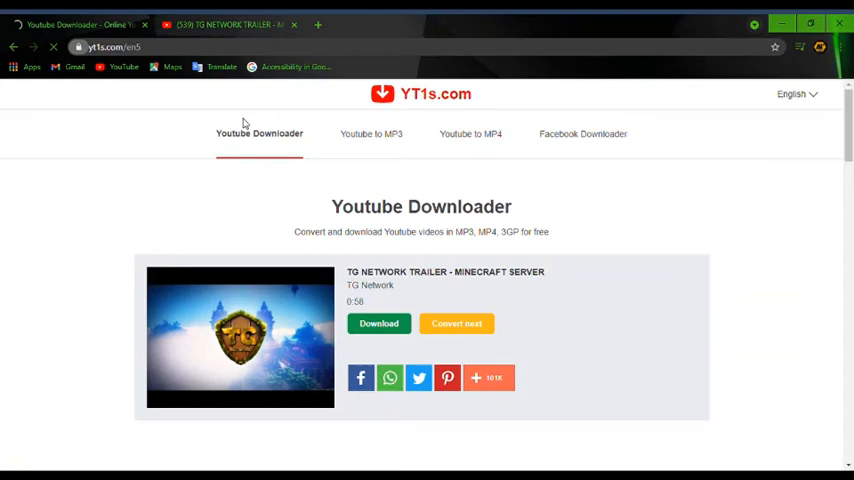
{"action": "left_click", "coordinate": [378, 323]}
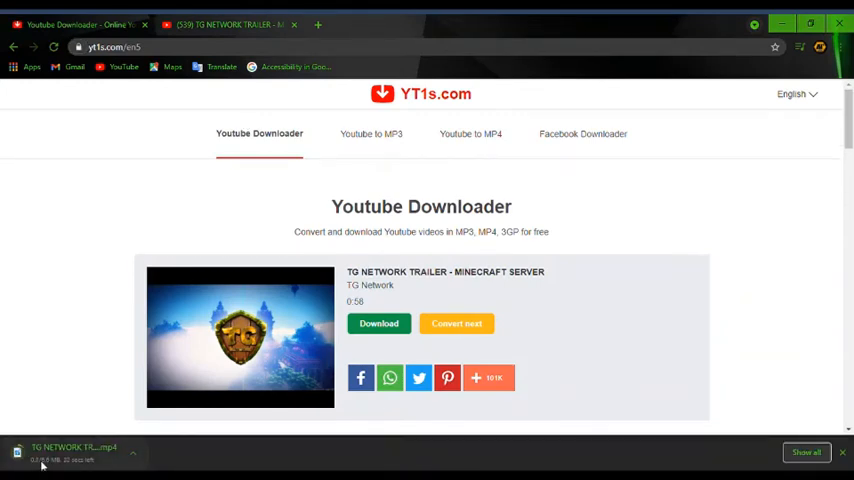